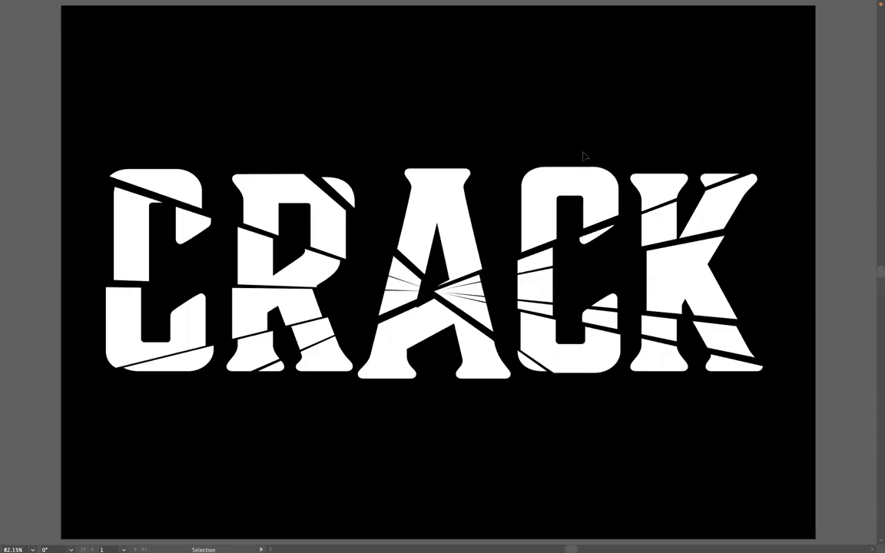
{"action": "mouse_move", "coordinate": [580, 152]}
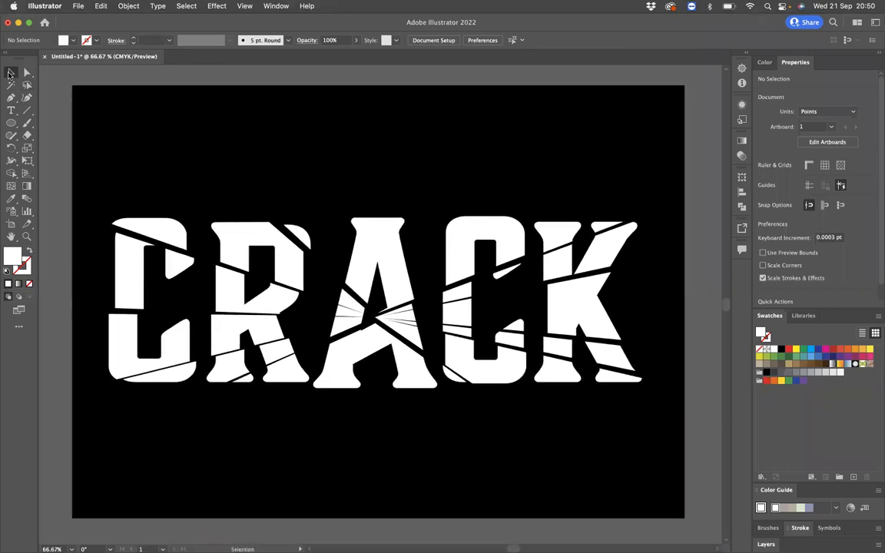
Step: Delete the finished cracked CRACK artwork, leaving the black artboard empty
{"action": "left_click_drag", "start_coordinate": [112, 178], "coordinate": [399, 412]}
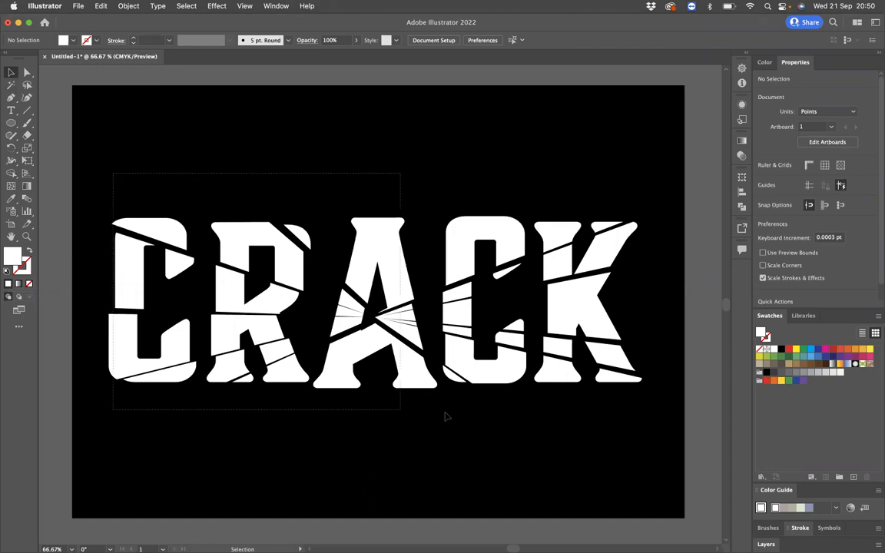
{"action": "left_click", "coordinate": [376, 300]}
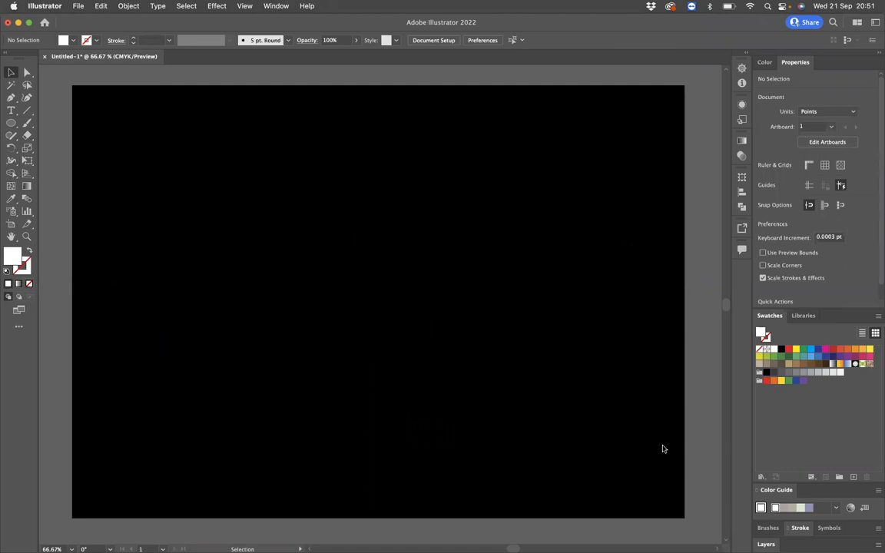
Step: Add large white CRACK text in Bouchere Block Bold and centre it on the artboard
{"action": "left_click", "coordinate": [11, 111]}
{"action": "type", "text": "CRACK"}
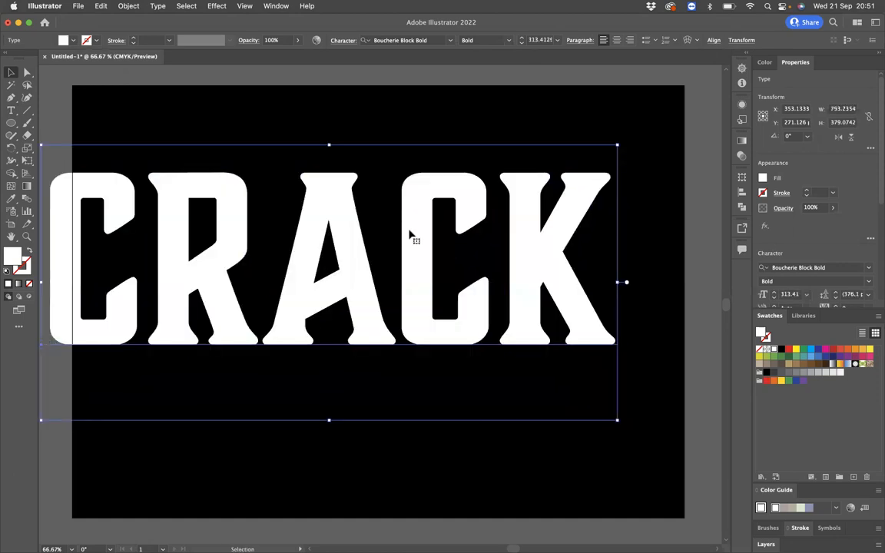
{"action": "left_click_drag", "start_coordinate": [412, 234], "coordinate": [457, 273]}
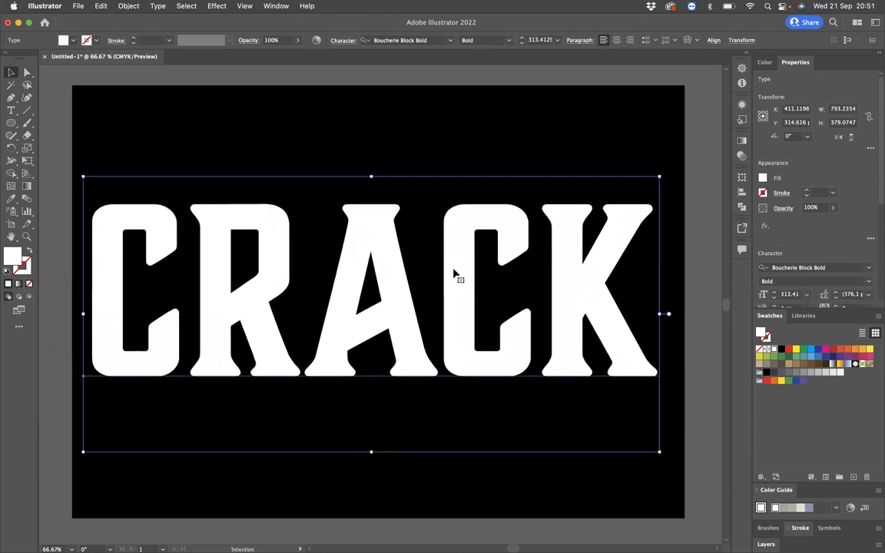
Step: Convert the CRACK text to outlines via Create Outlines, making grouped letter shapes
{"action": "right_click", "coordinate": [459, 278]}
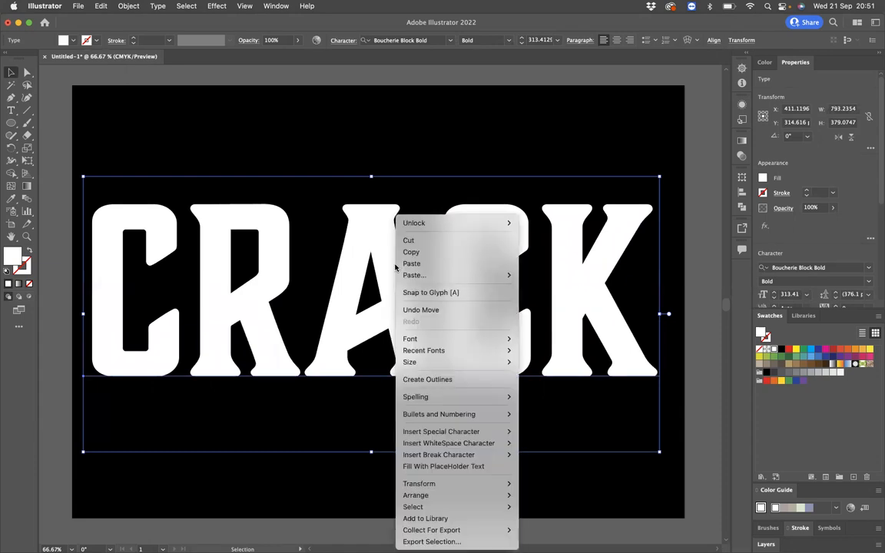
{"action": "left_click", "coordinate": [453, 384]}
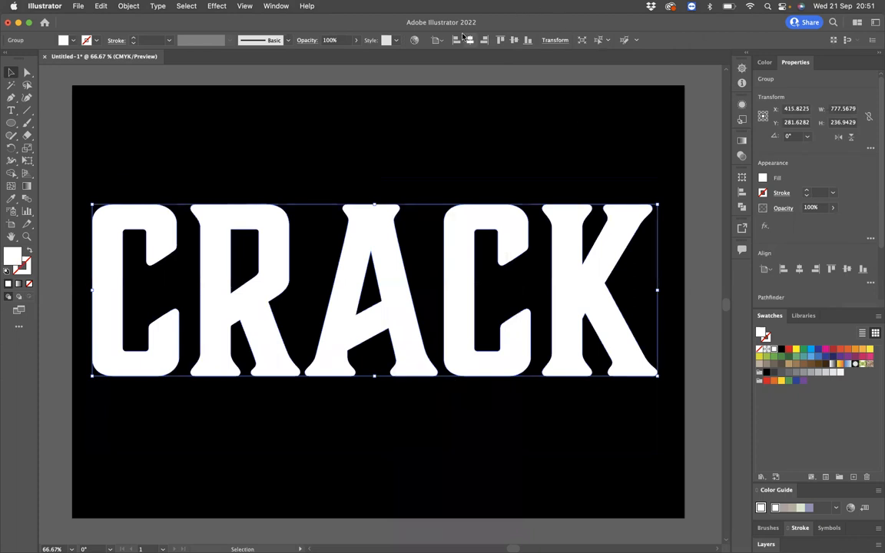
{"action": "mouse_move", "coordinate": [470, 40]}
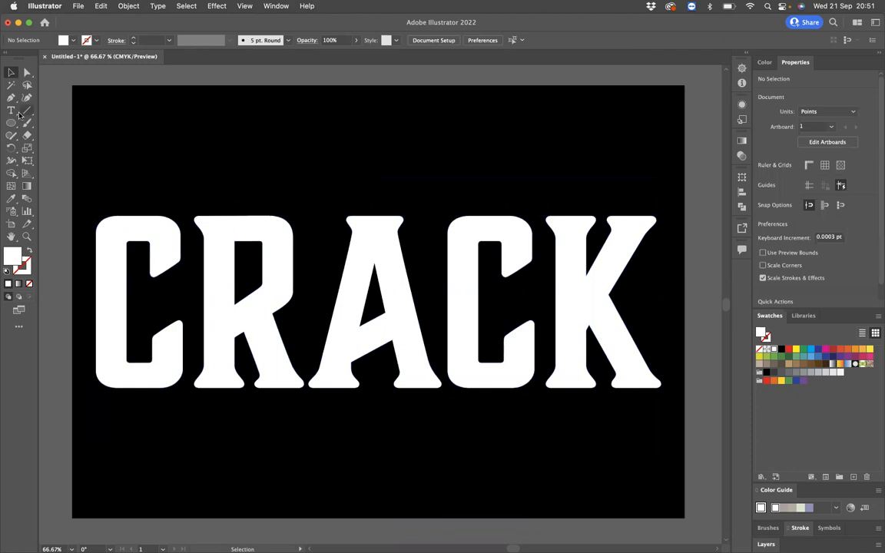
{"action": "mouse_move", "coordinate": [12, 123]}
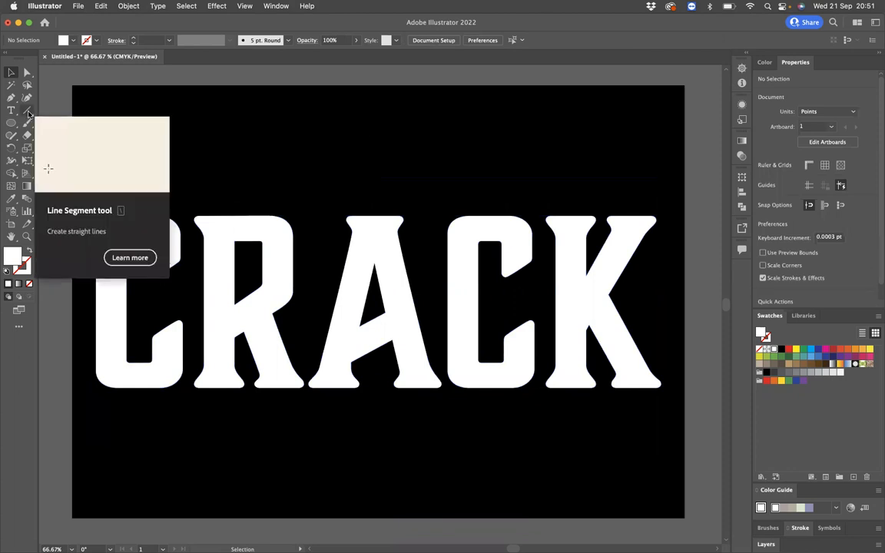
Step: Draw several red stroked straight lines crossing the letters, meeting near the A
{"action": "left_click", "coordinate": [11, 111]}
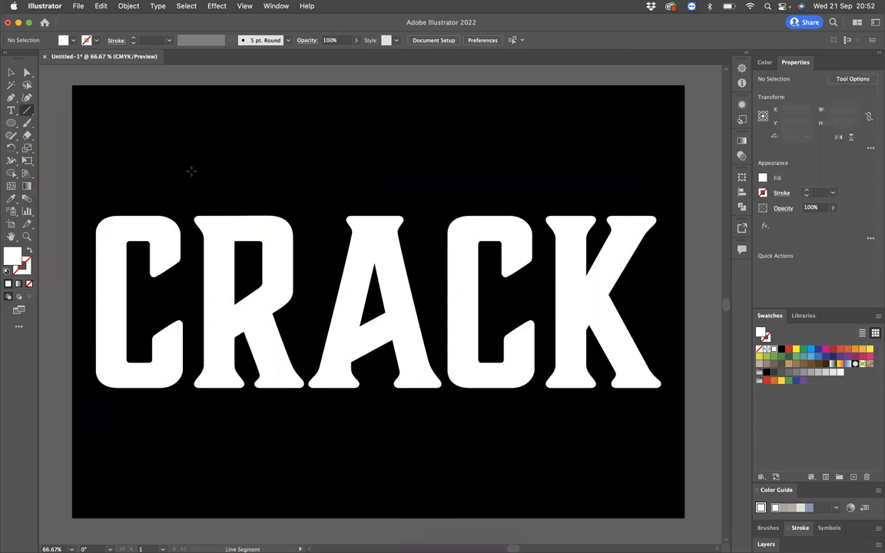
{"action": "left_click_drag", "start_coordinate": [191, 170], "coordinate": [315, 243]}
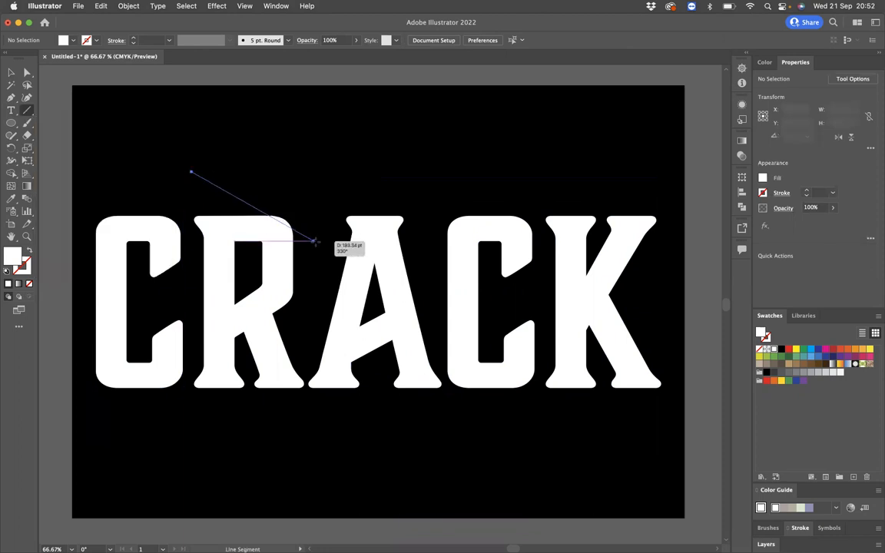
{"action": "left_click_drag", "start_coordinate": [315, 243], "coordinate": [377, 315]}
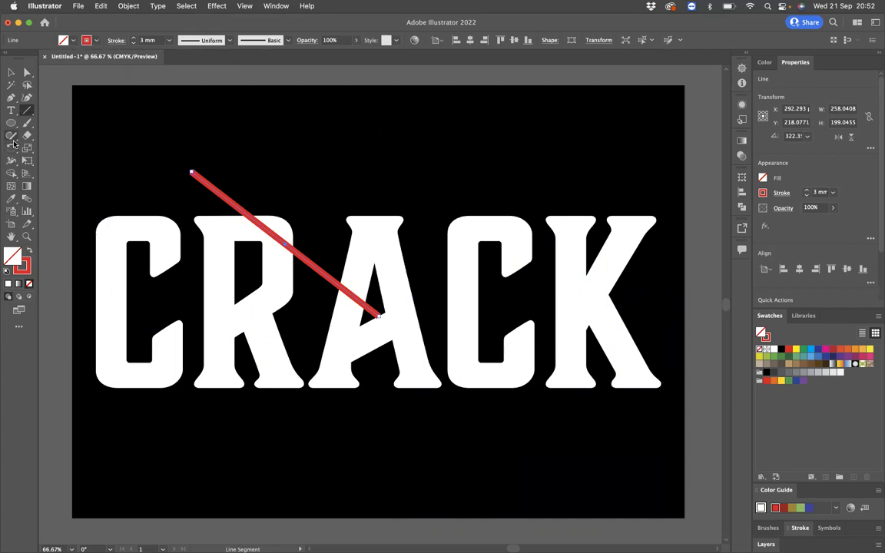
{"action": "mouse_move", "coordinate": [615, 181]}
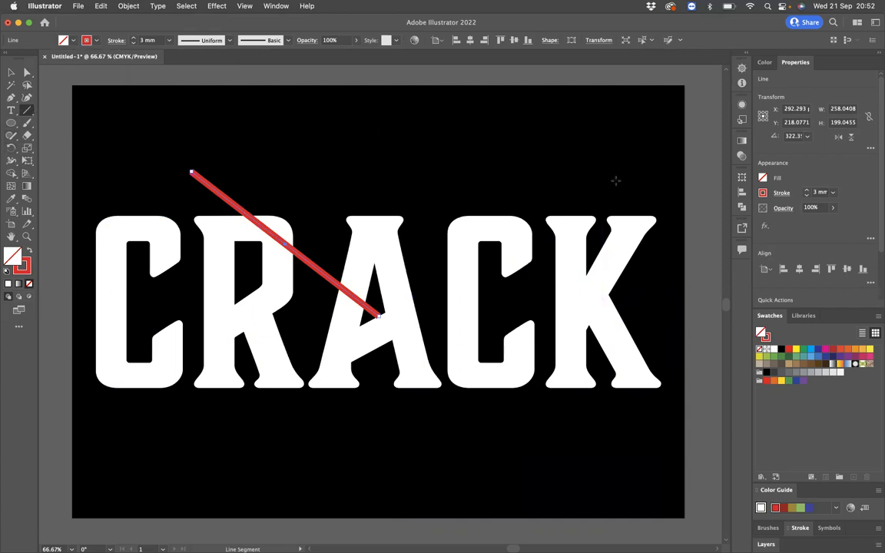
{"action": "left_click_drag", "start_coordinate": [381, 315], "coordinate": [615, 182]}
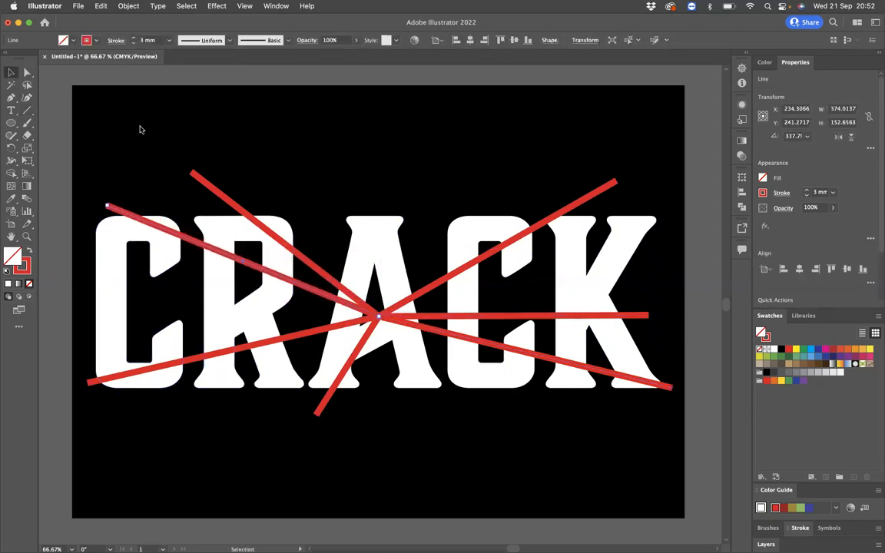
Step: Apply a tapered Variable Width Profile to all red crack lines so they thin near the A
{"action": "left_click", "coordinate": [181, 168]}
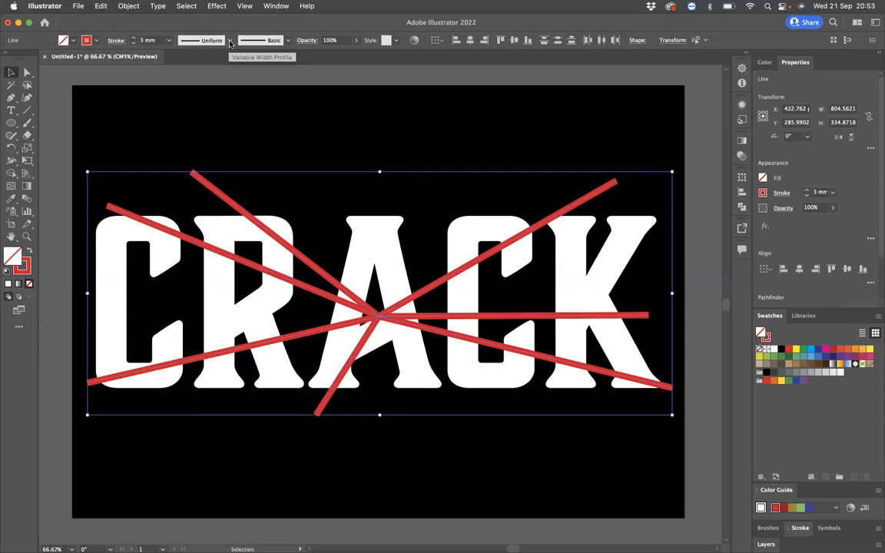
{"action": "left_click", "coordinate": [229, 40]}
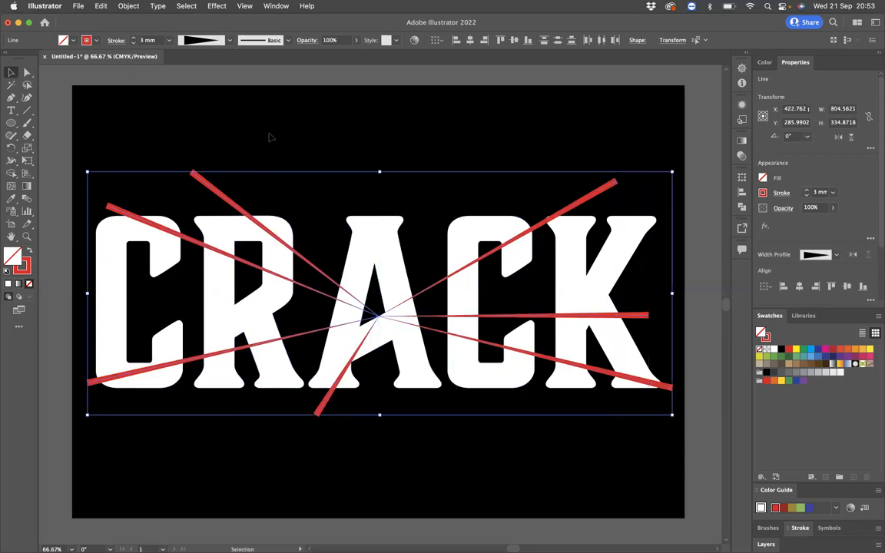
{"action": "left_click", "coordinate": [130, 7]}
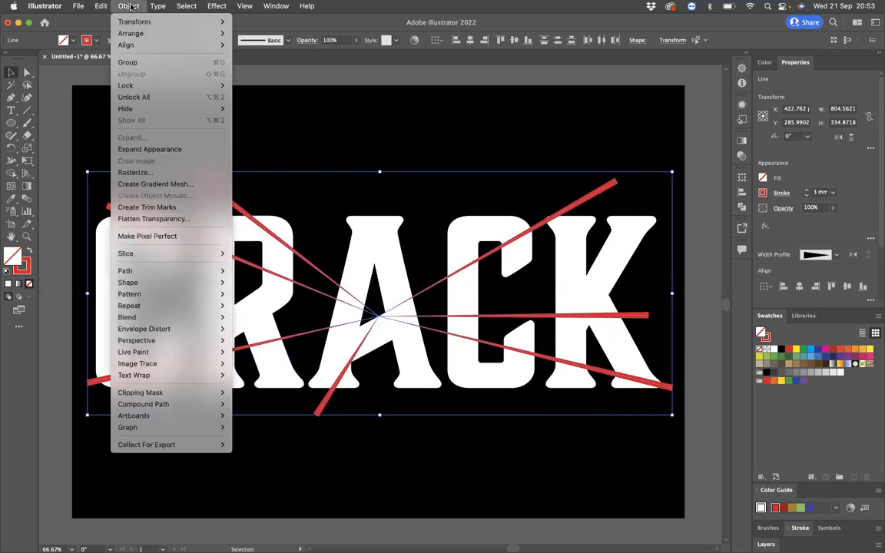
{"action": "mouse_move", "coordinate": [151, 149]}
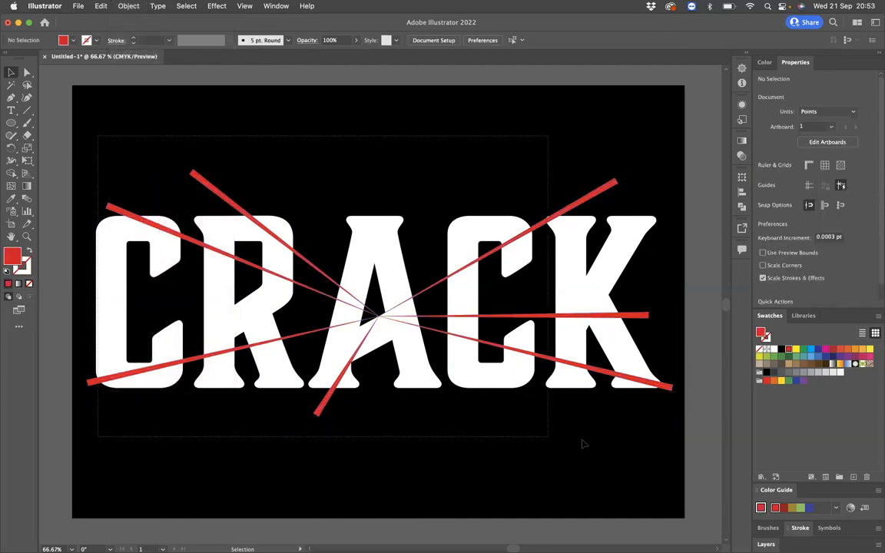
Step: Select everything and use Pathfinder Divide to split the letters along the crack lines
{"action": "key", "text": "cmd+a"}
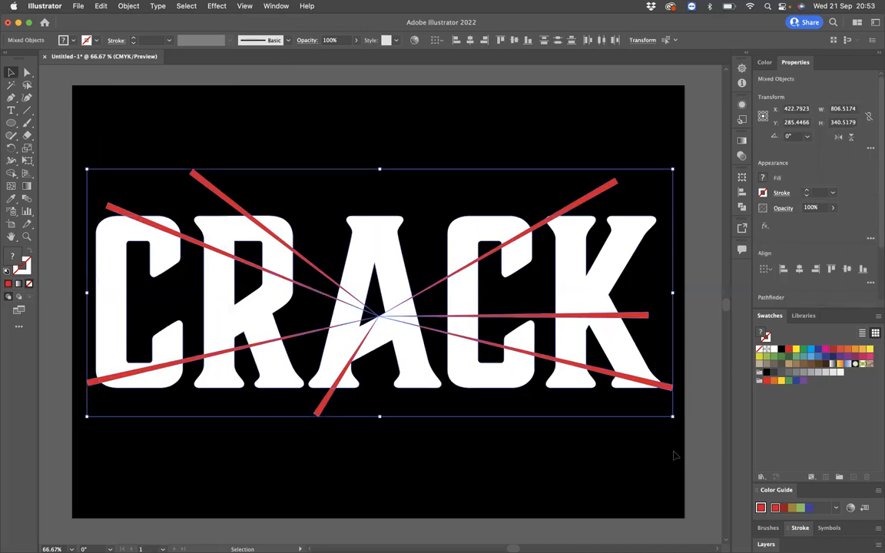
{"action": "mouse_move", "coordinate": [742, 194]}
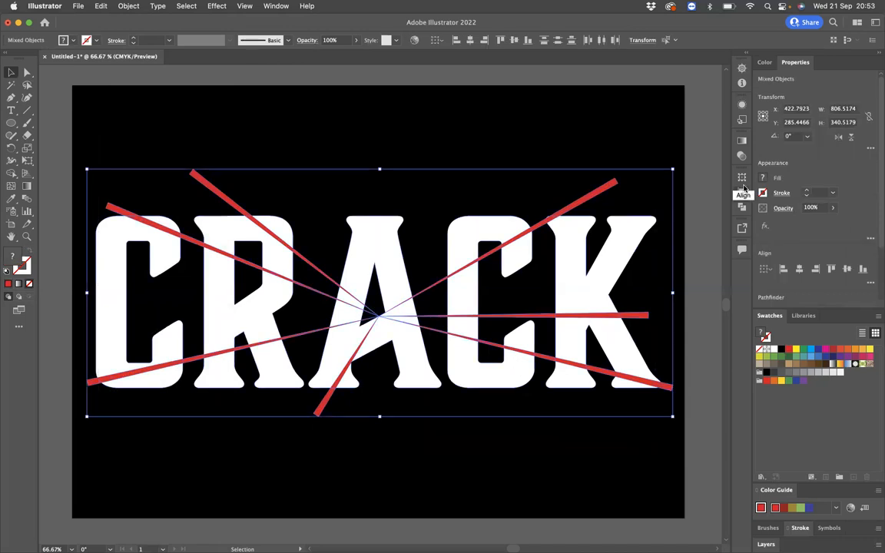
{"action": "left_click", "coordinate": [740, 206]}
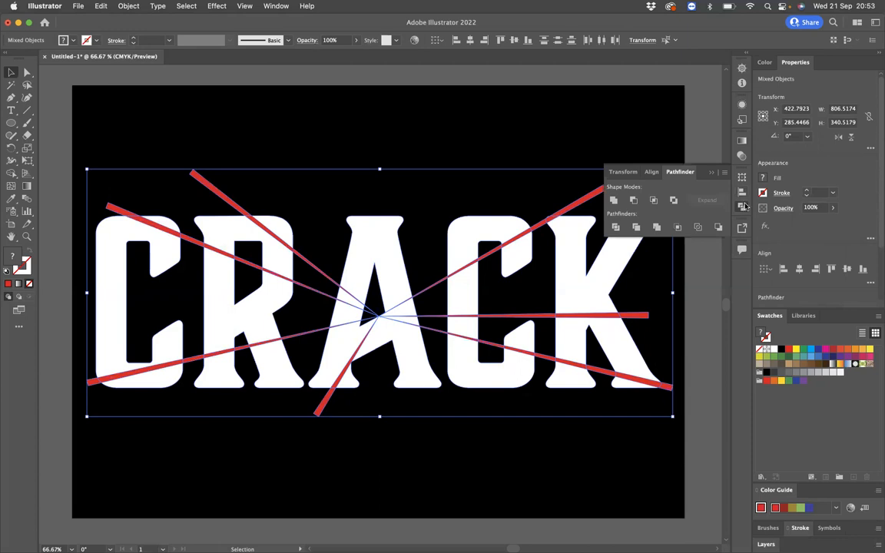
{"action": "mouse_move", "coordinate": [741, 207]}
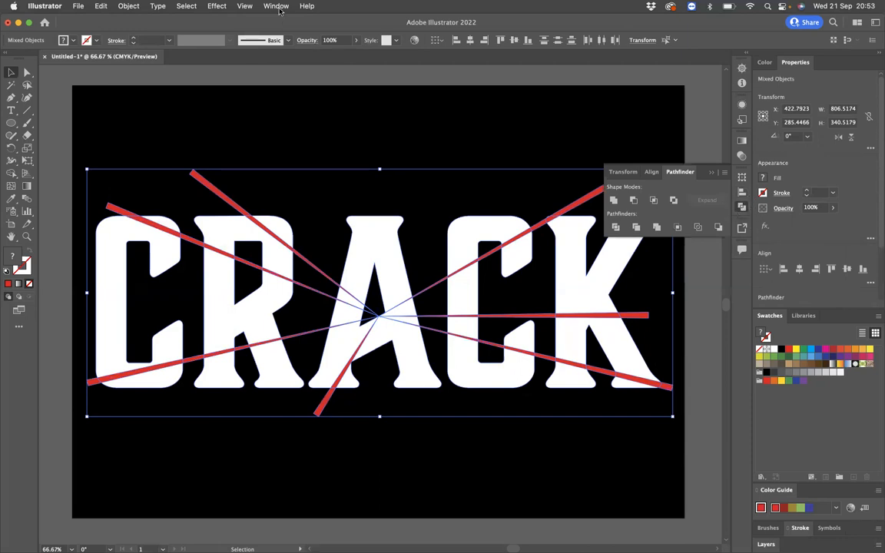
{"action": "left_click", "coordinate": [276, 6]}
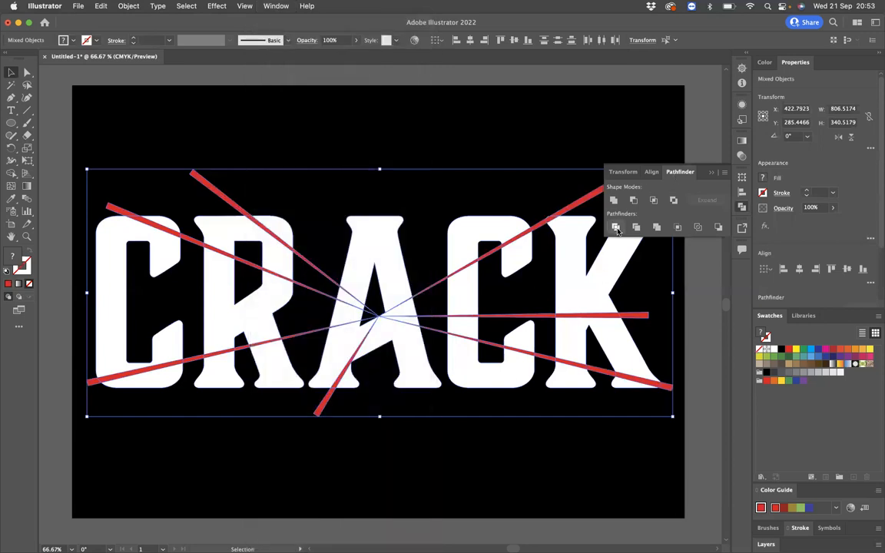
{"action": "mouse_move", "coordinate": [615, 227]}
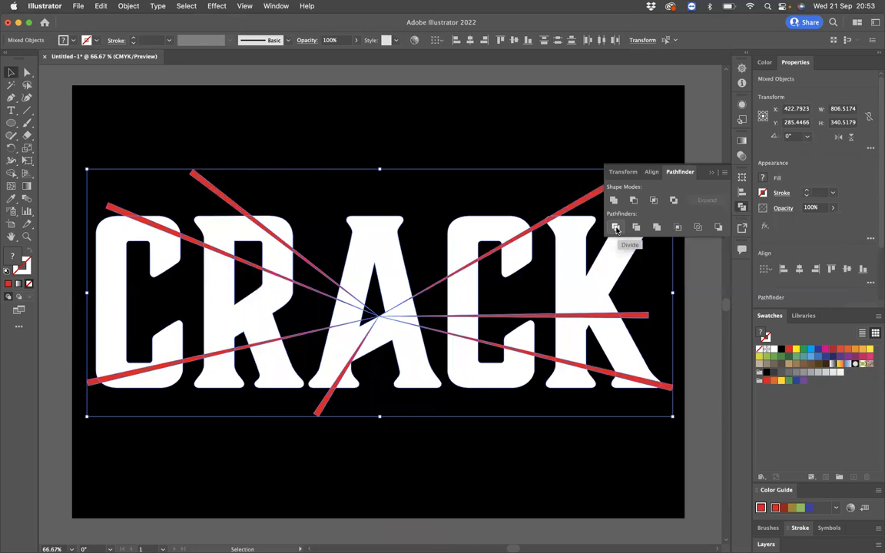
{"action": "left_click", "coordinate": [614, 227]}
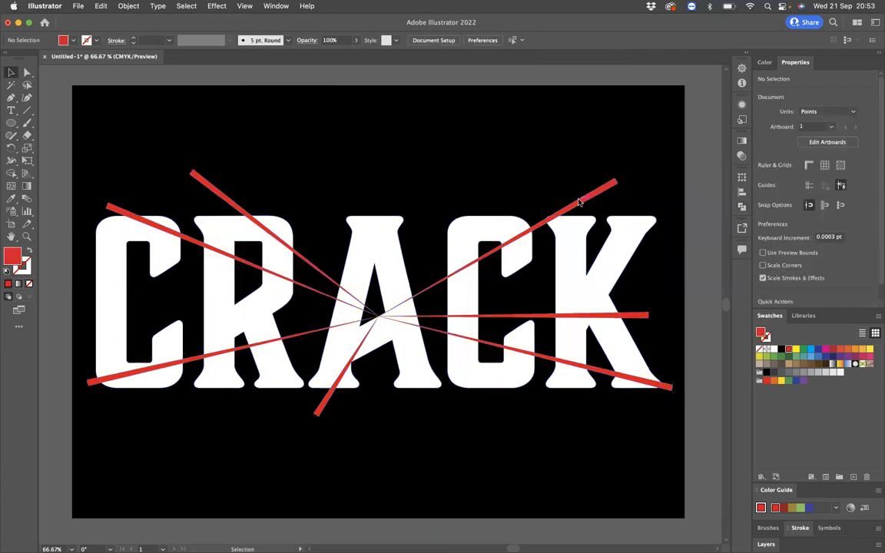
Step: Ungroup the divided artwork and delete each red crack strip, leaving black gaps
{"action": "left_click", "coordinate": [396, 303]}
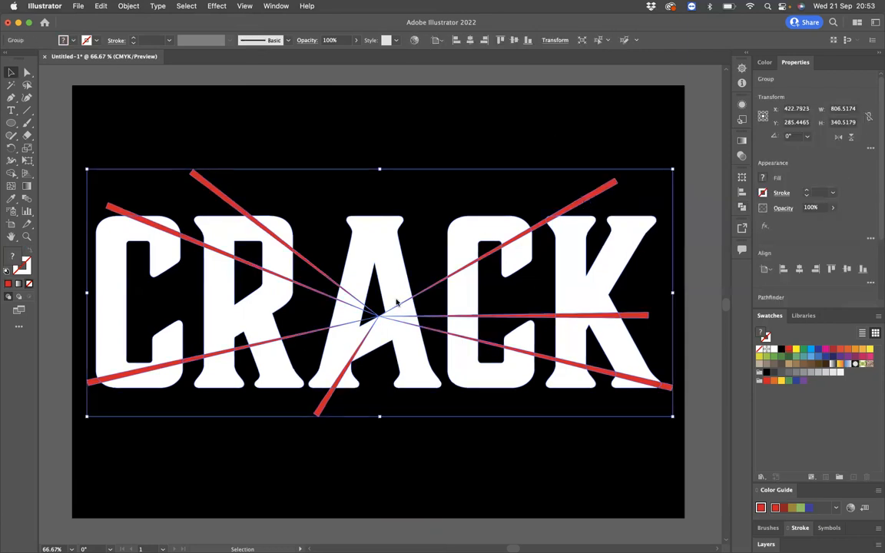
{"action": "right_click", "coordinate": [396, 301]}
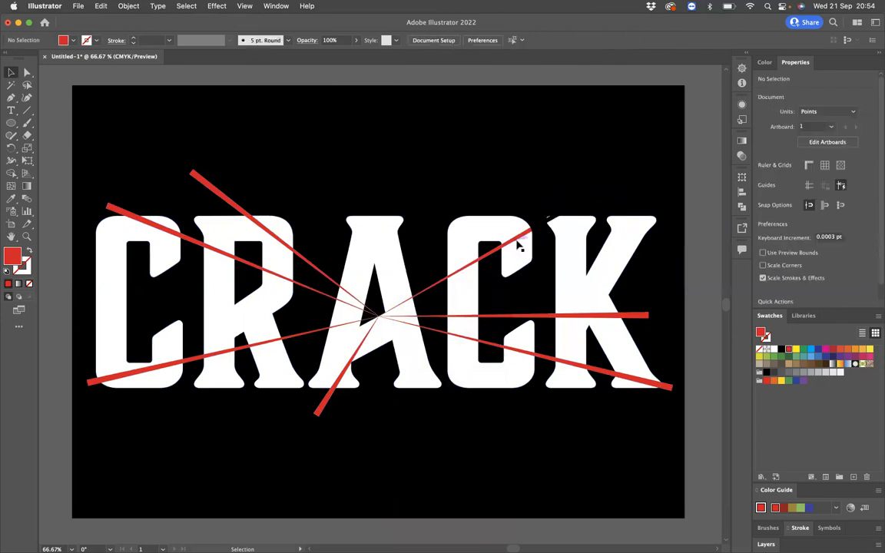
{"action": "left_click", "coordinate": [491, 246]}
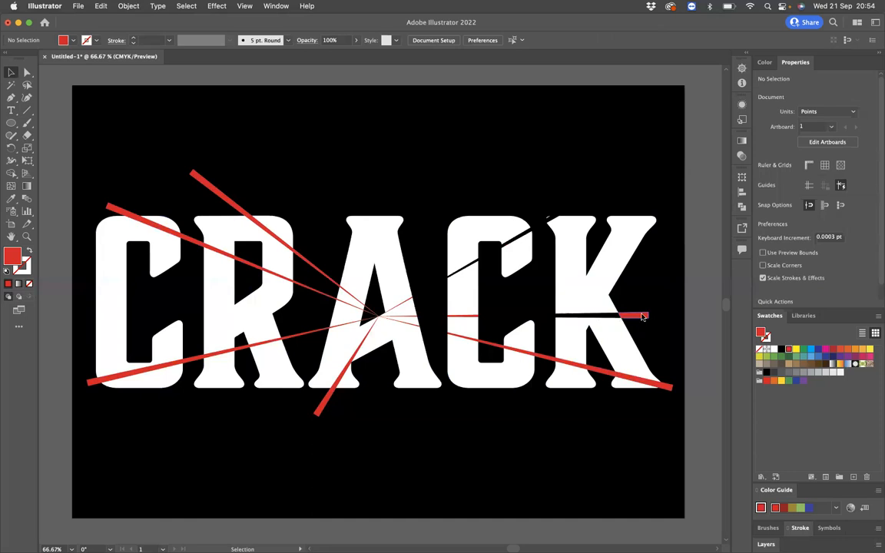
{"action": "left_click", "coordinate": [642, 317]}
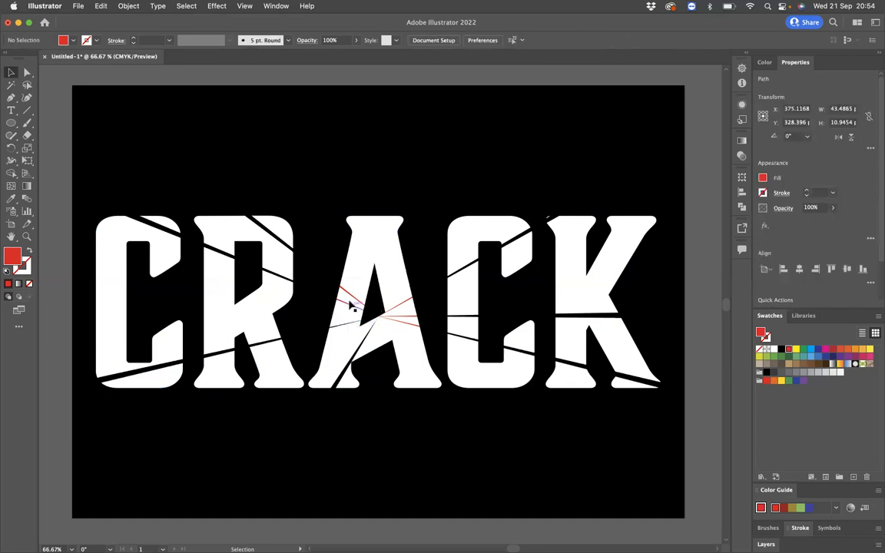
{"action": "left_click", "coordinate": [351, 298]}
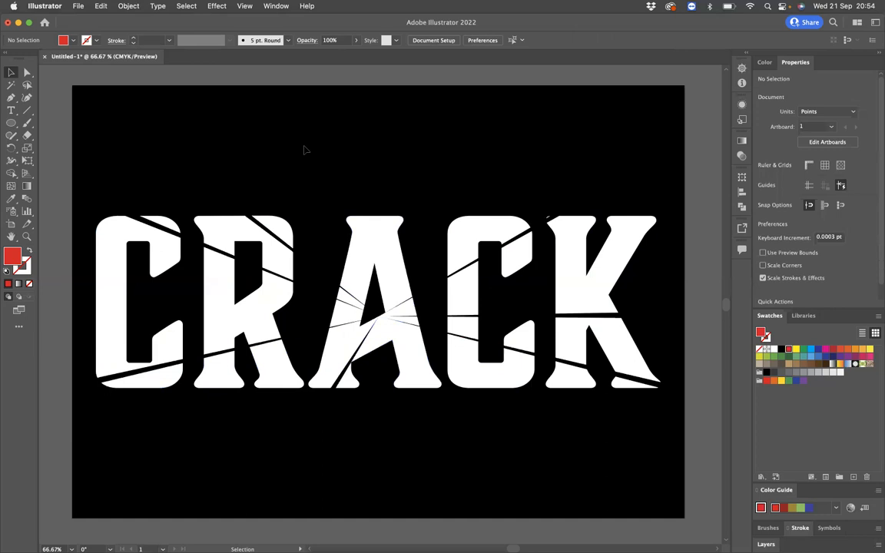
{"action": "mouse_move", "coordinate": [378, 247]}
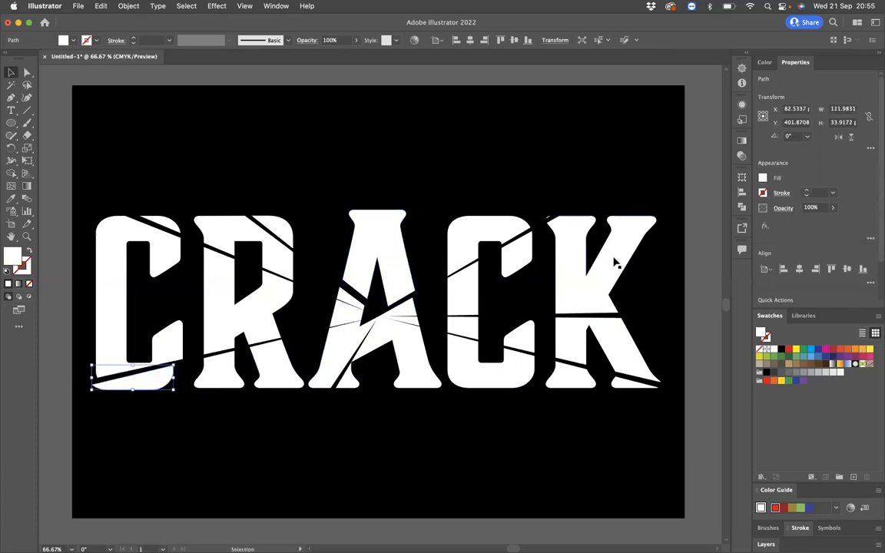
Step: Offset individual letter fragments, such as the top of the second C, for a broken look
{"action": "left_click", "coordinate": [584, 261]}
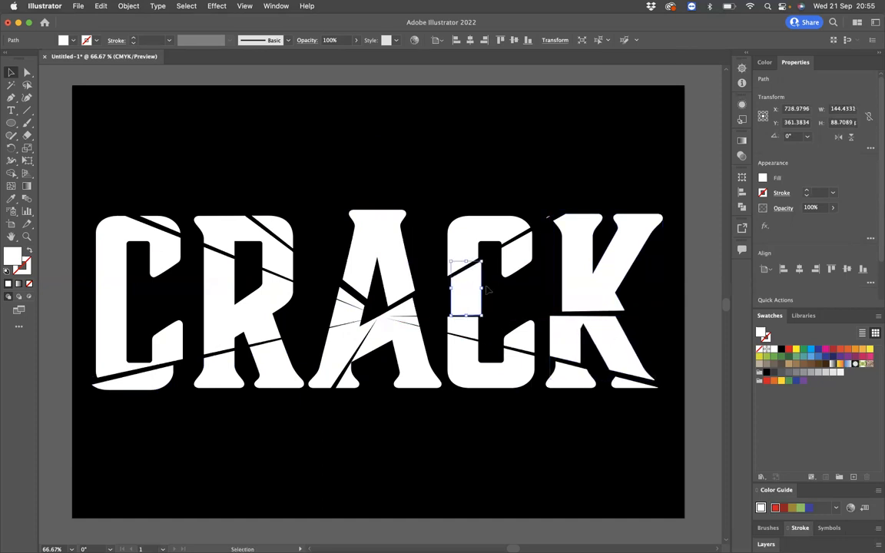
{"action": "left_click_drag", "start_coordinate": [464, 295], "coordinate": [526, 269]}
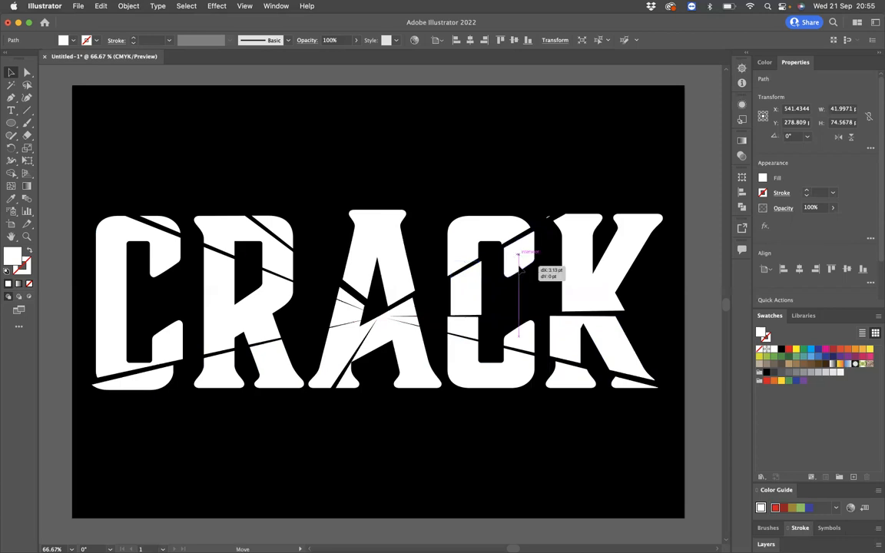